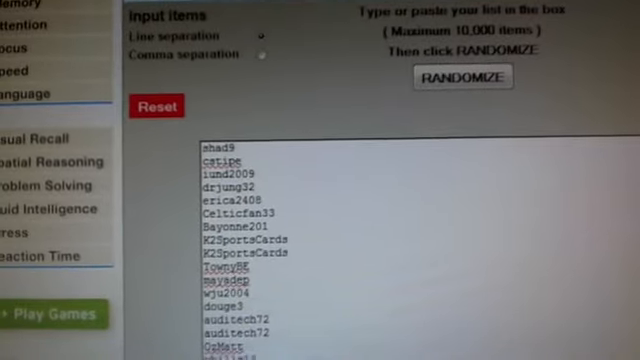
Randomize the username list three times and copy the final shuffled output.
scroll("down", 3)
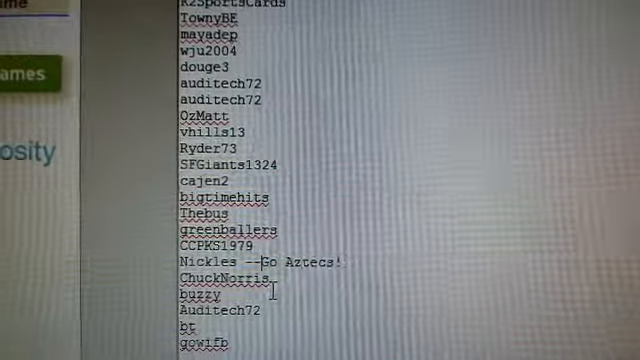
scroll("up", 3)
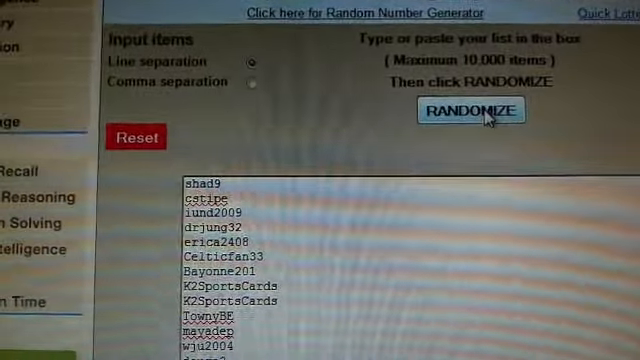
left_click(472, 110)
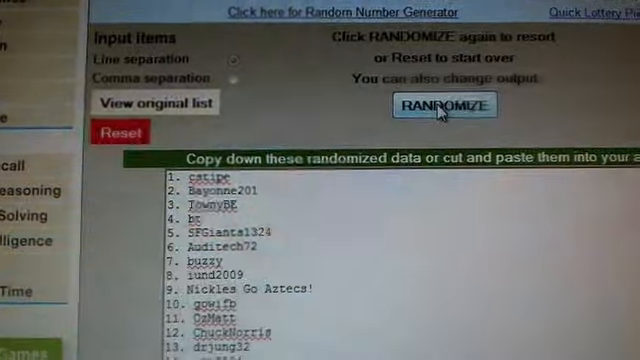
left_click(454, 100)
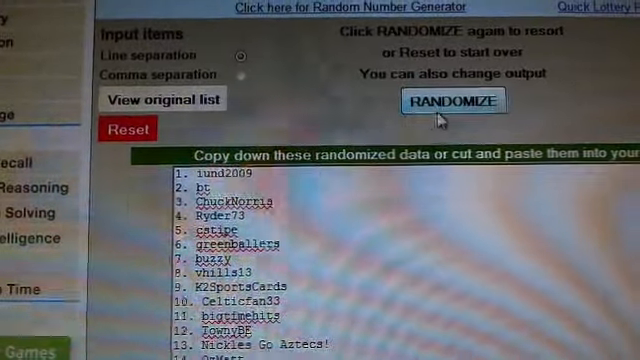
left_click(454, 100)
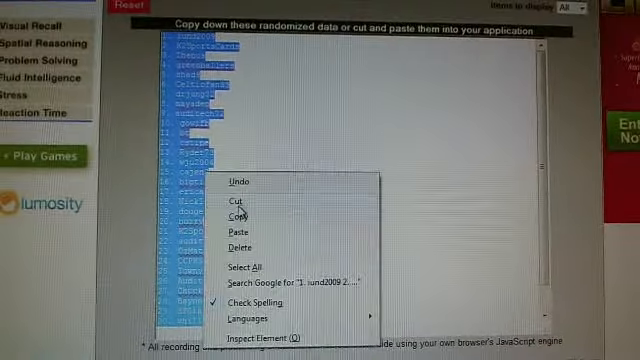
left_click(236, 218)
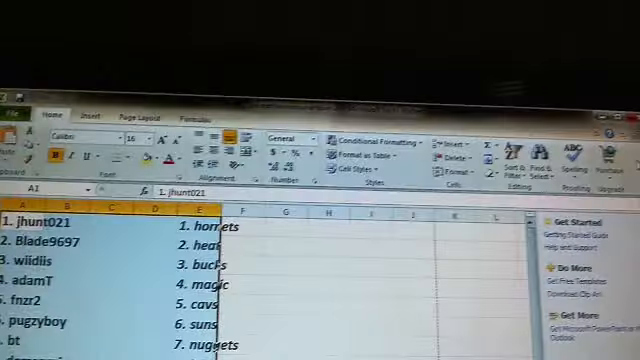
Paste the shuffled usernames into column A and enlarge their font size.
left_click(16, 116)
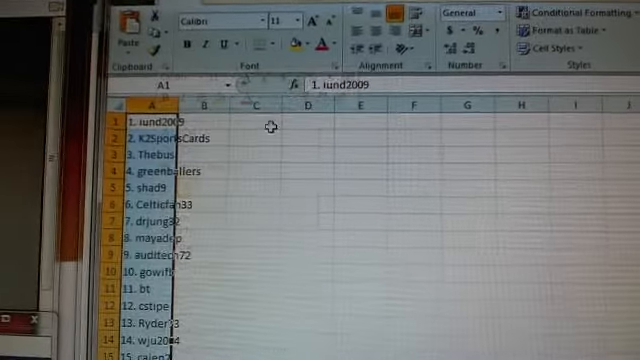
left_click(290, 20)
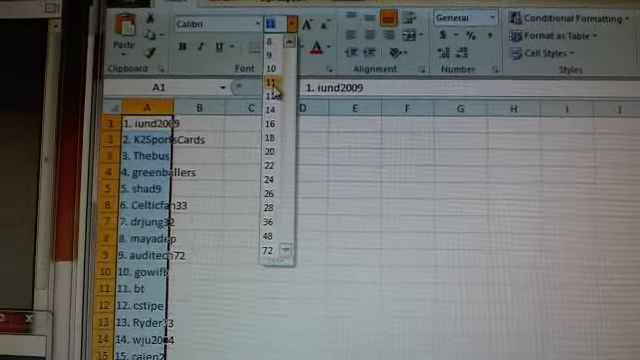
left_click(270, 120)
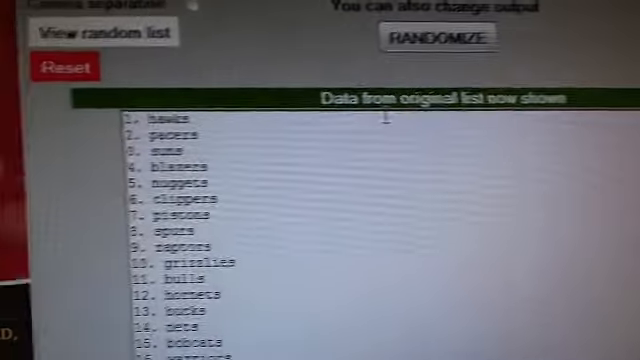
Randomize the list of 30 NBA teams three times in the list randomizer.
scroll("down", 3)
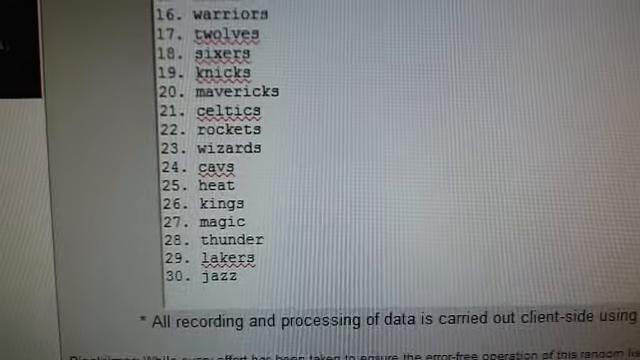
left_click(476, 72)
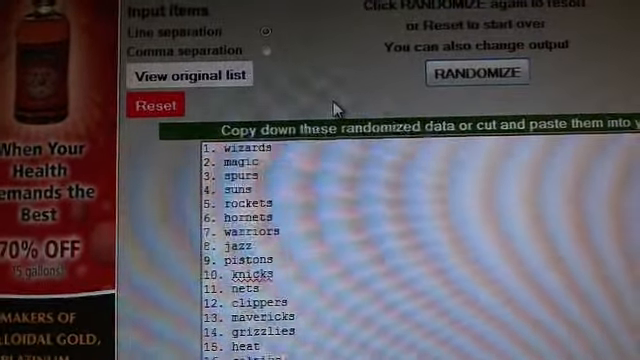
left_click(472, 84)
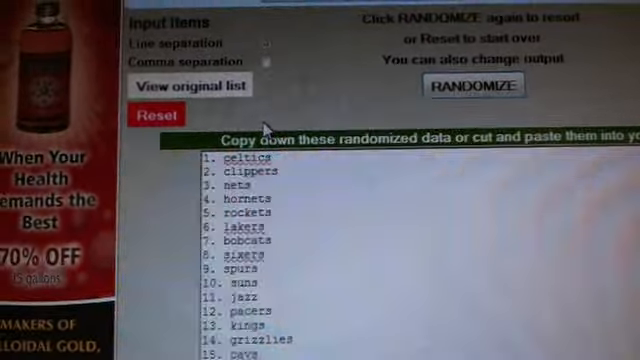
left_click(472, 86)
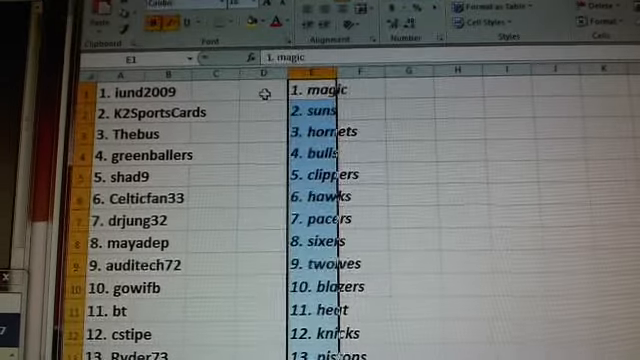
Place the randomized teams in column D and review the username-team pairings down the sheet.
left_click(262, 104)
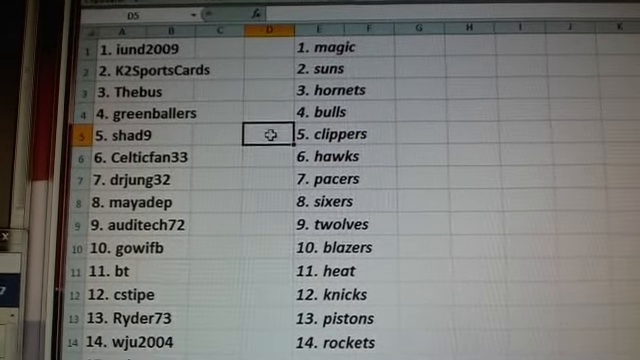
scroll("down", 3)
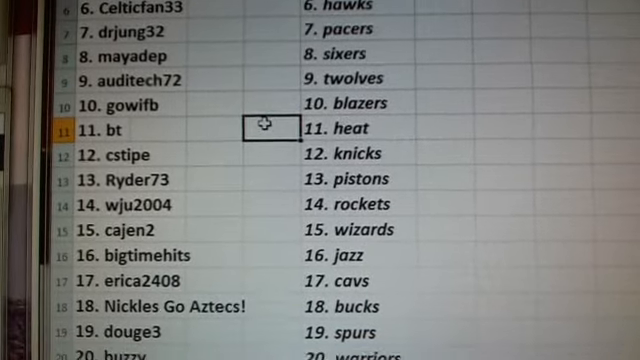
scroll("down", 3)
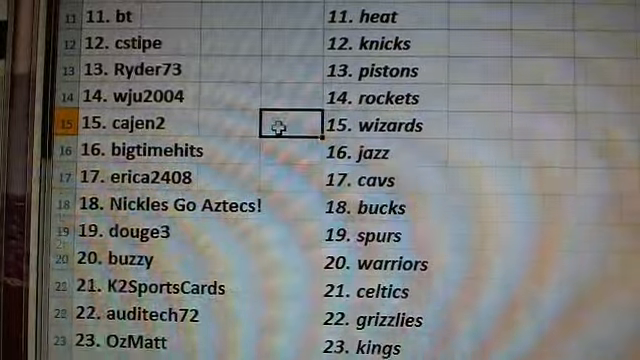
scroll("down", 3)
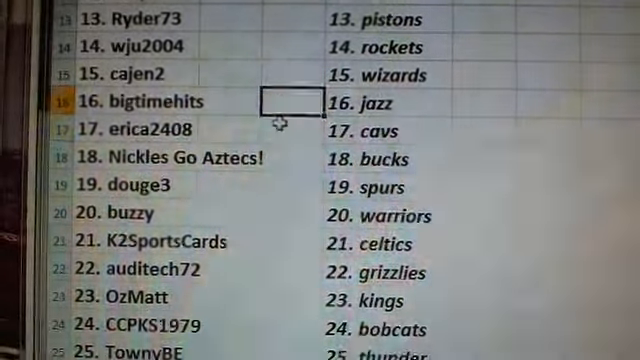
left_click(284, 156)
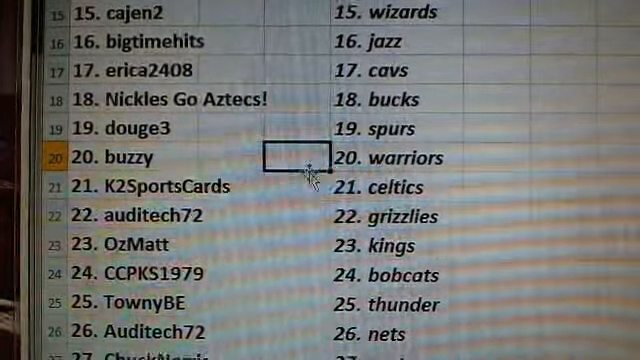
scroll("down", 3)
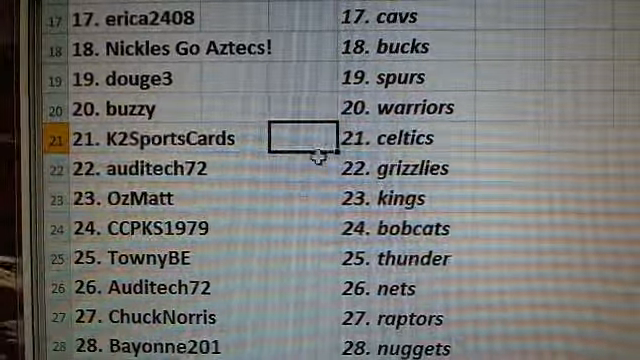
scroll("down", 3)
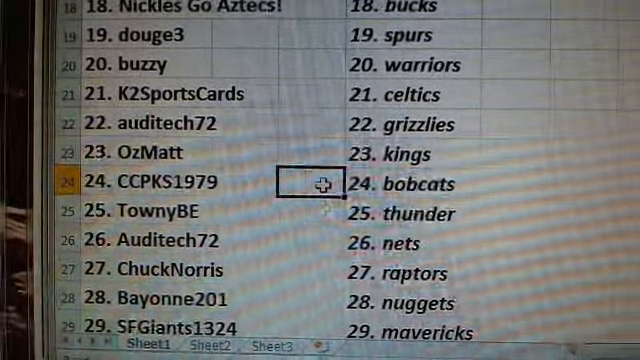
scroll("down", 3)
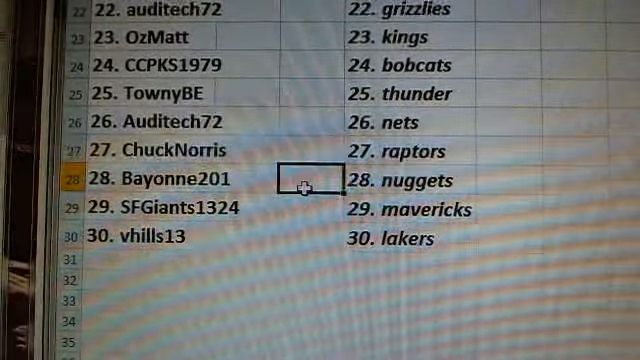
left_click(308, 206)
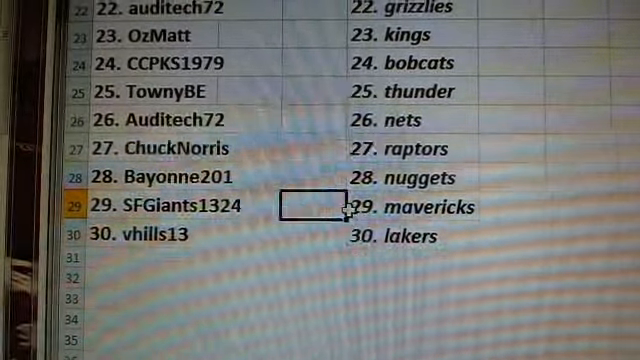
left_click(310, 234)
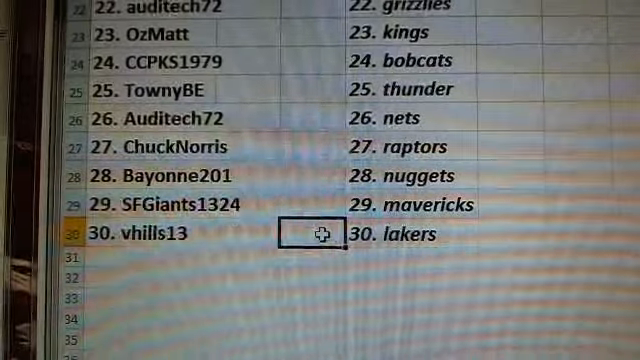